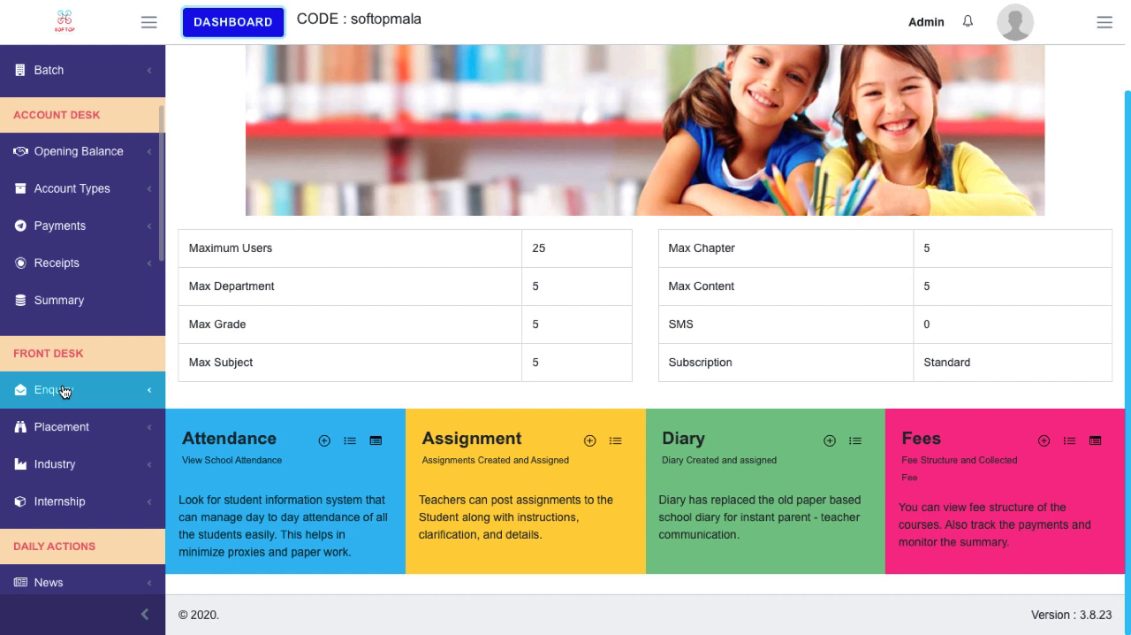
Open the Enquiries list from Front Desk in the sidebar.
click(55, 389)
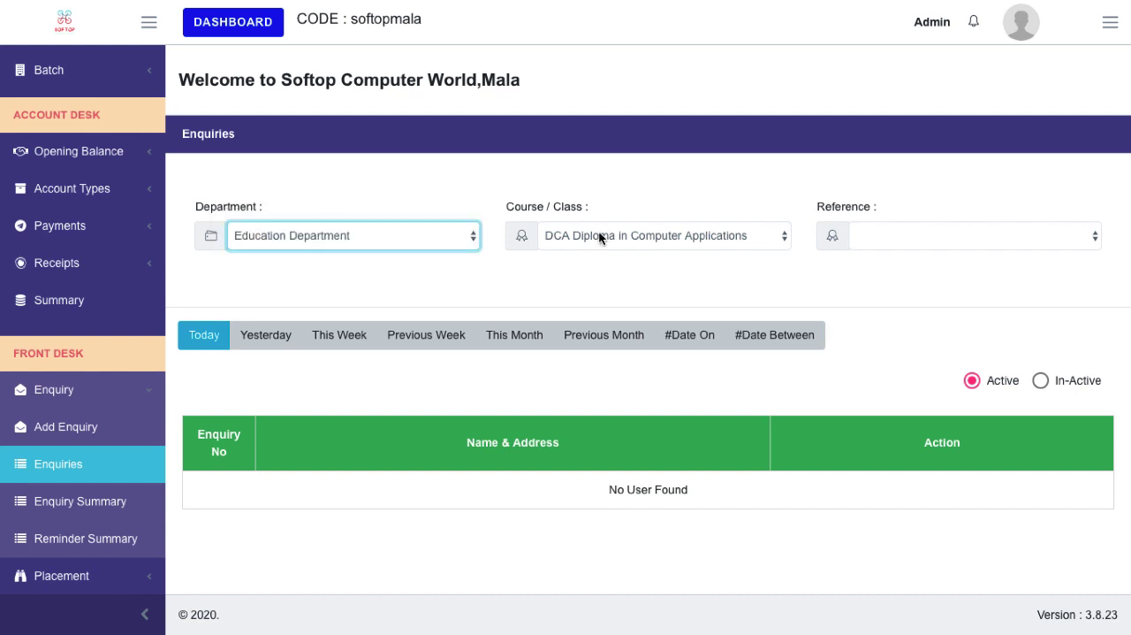
Filter enquiries to C Programming, News Paper Ad reference, and yesterday's date range.
click(663, 236)
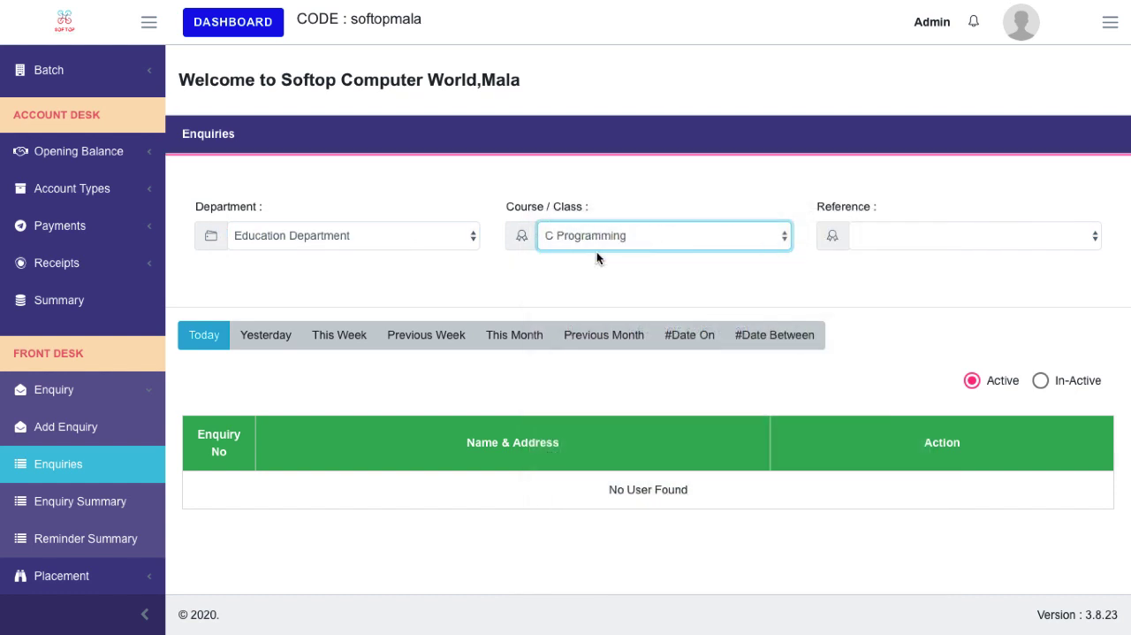
click(972, 235)
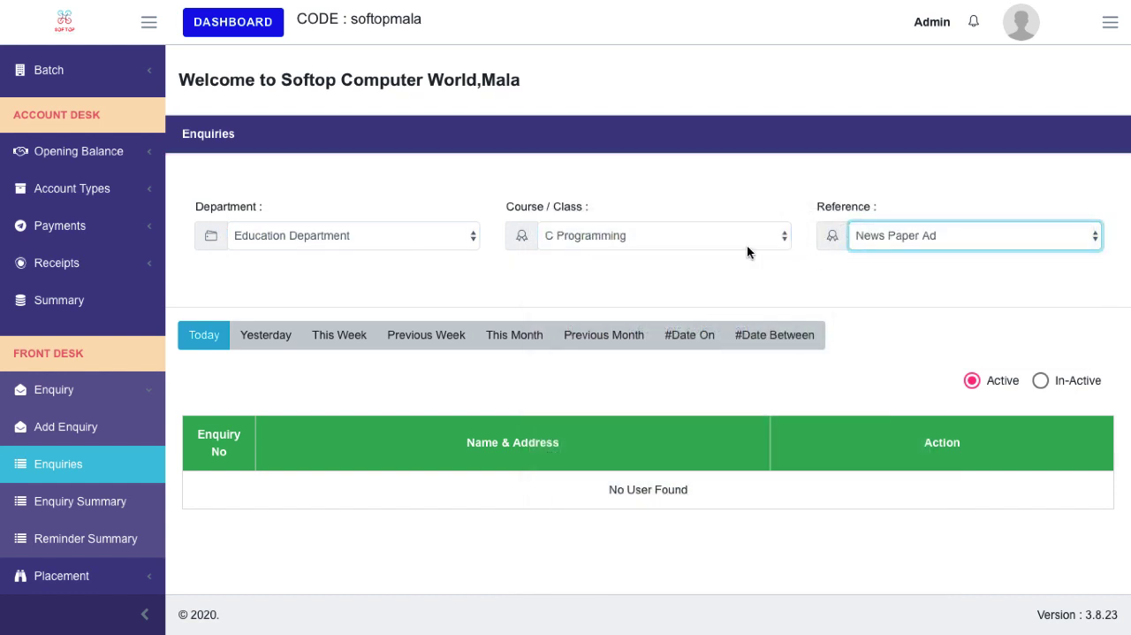
click(265, 334)
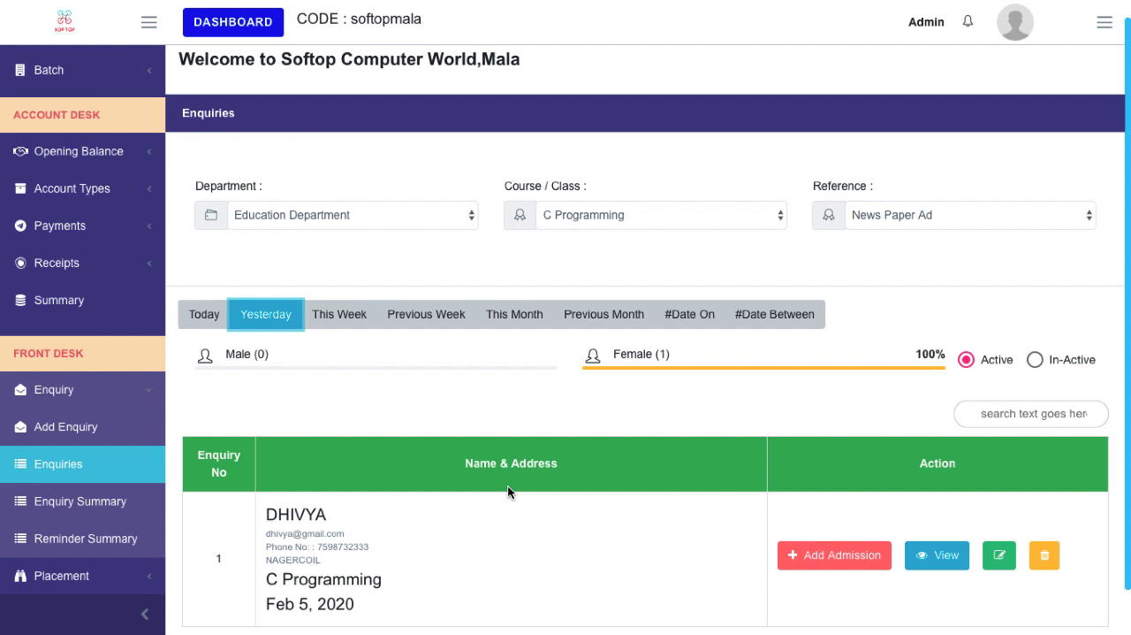
scroll(down, 3)
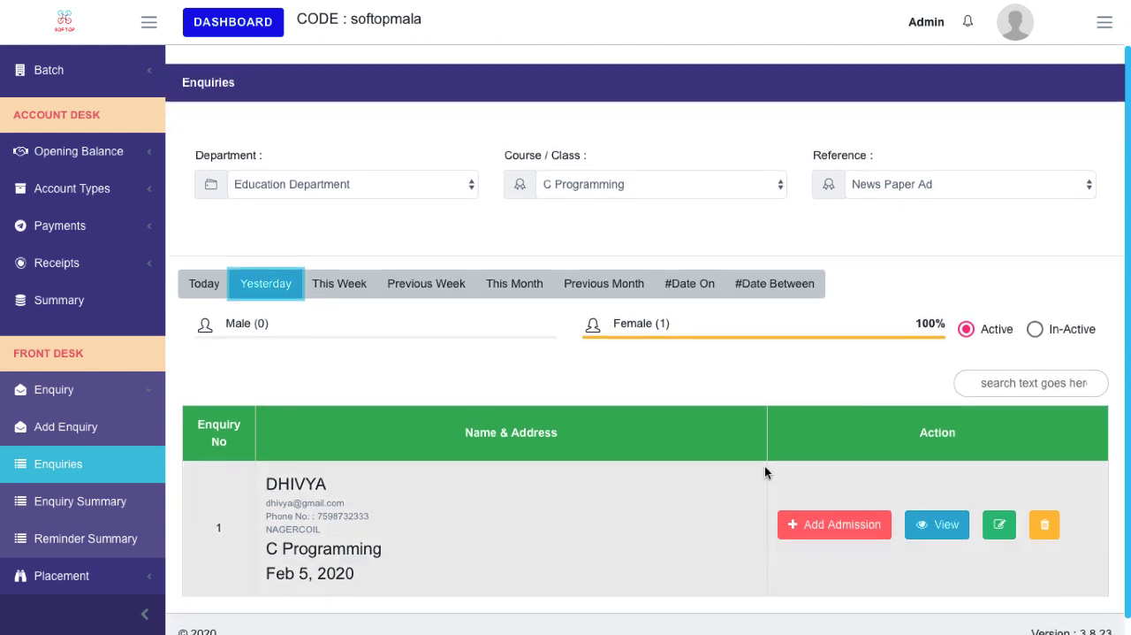
mouse_move(820, 525)
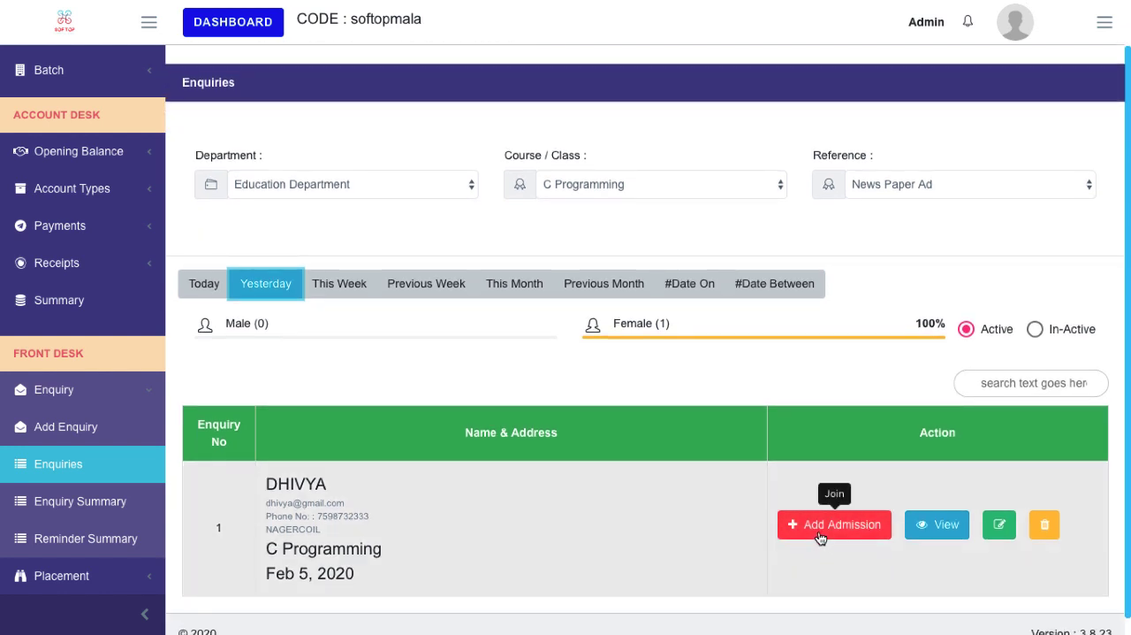
Start DHIVYA's admission in the C Programming course, batch A1.
click(834, 524)
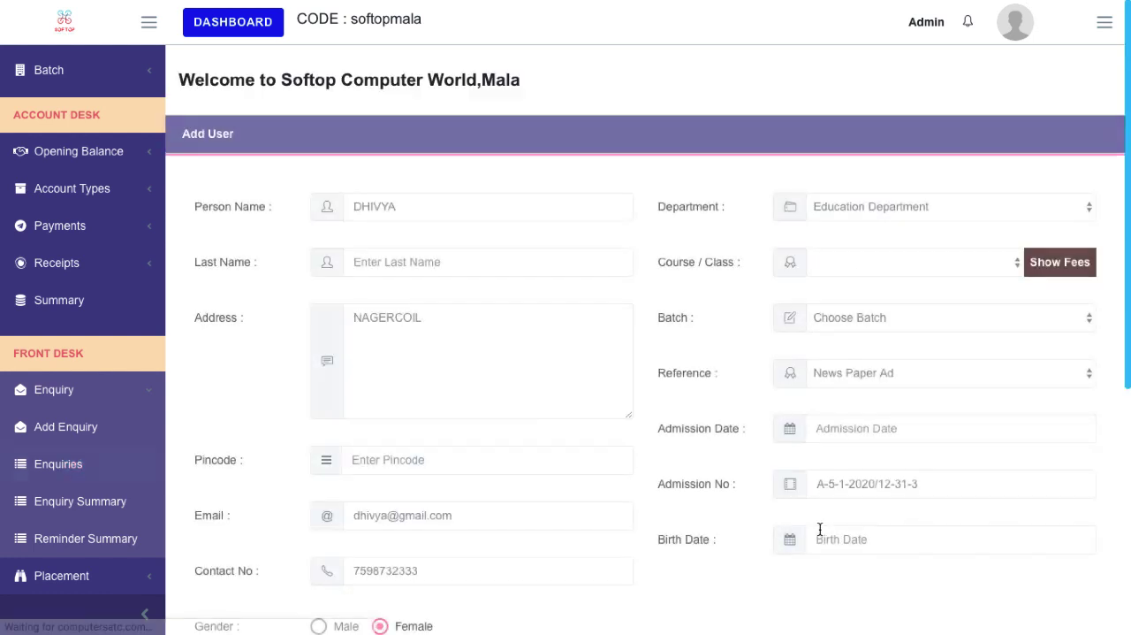
click(911, 262)
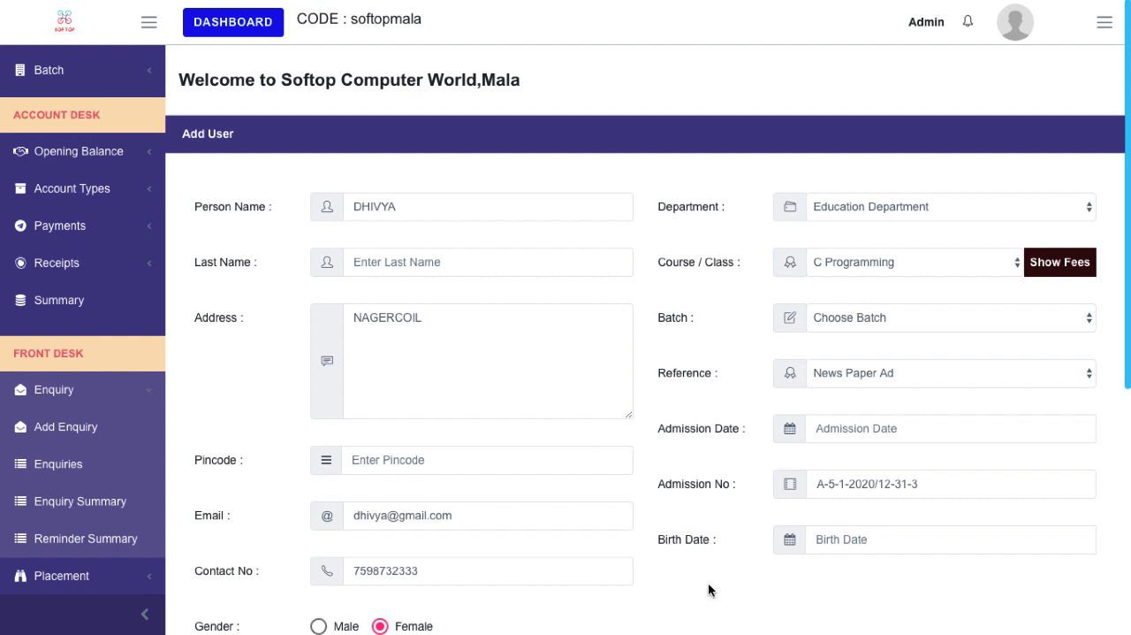
click(951, 317)
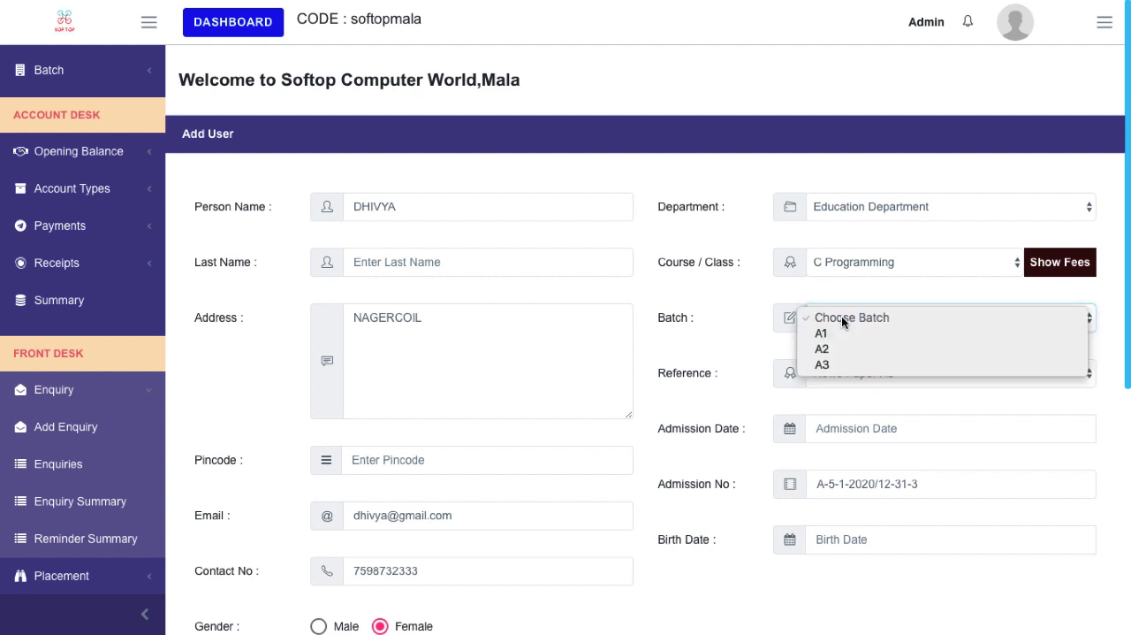
click(821, 333)
text(31/1/2020)
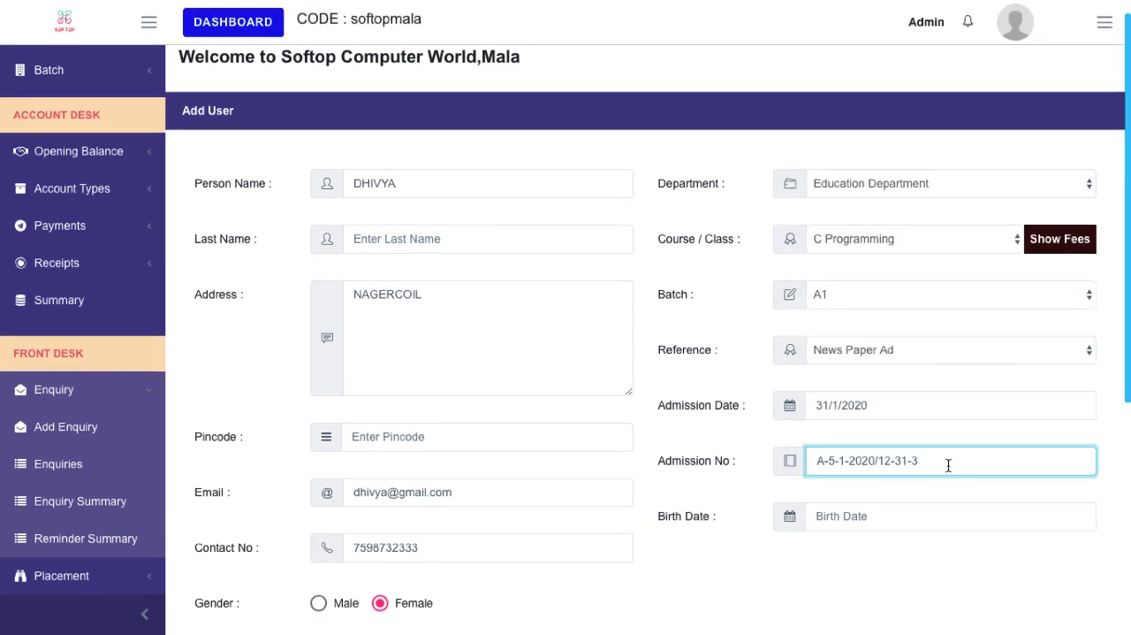
Enter admission date 31/1/2020 and birth date 2/1/2000, and attach a profile photo.
click(950, 516)
text(2/1/2000)
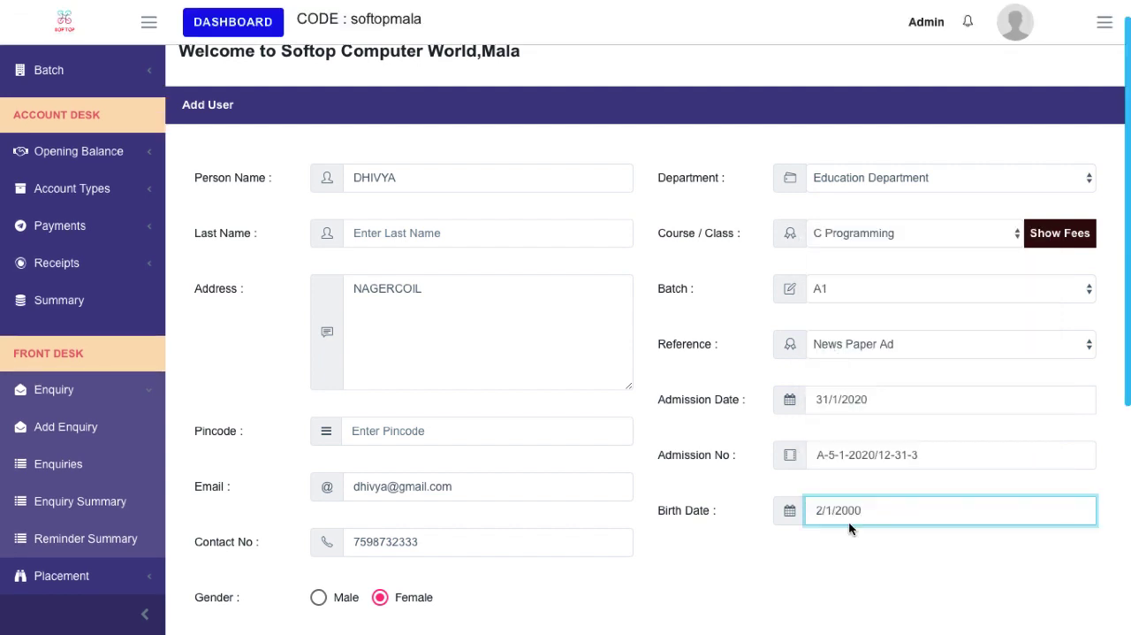
click(417, 501)
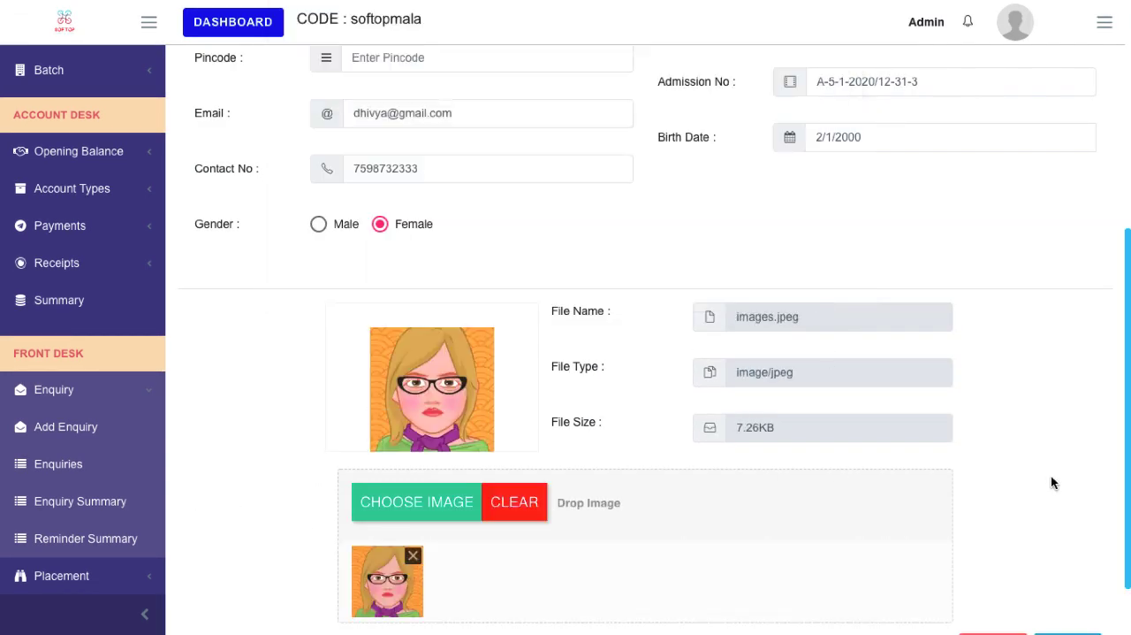
scroll(down, 3)
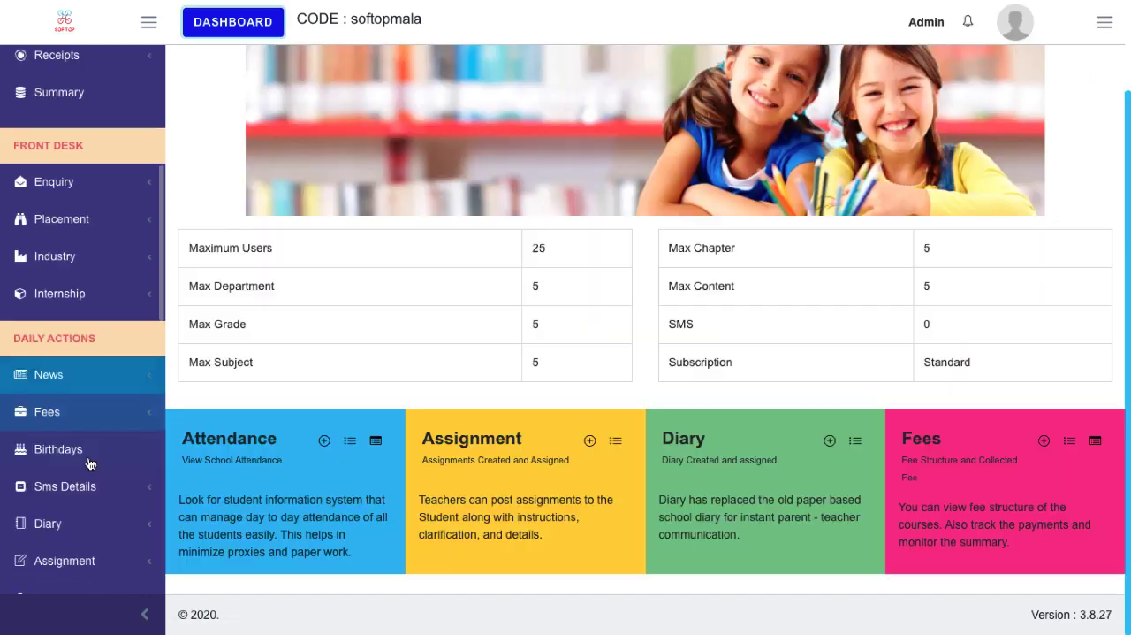
Filter the Students list to C Programming to show DHIVYA in batch A1.
scroll(down, 3)
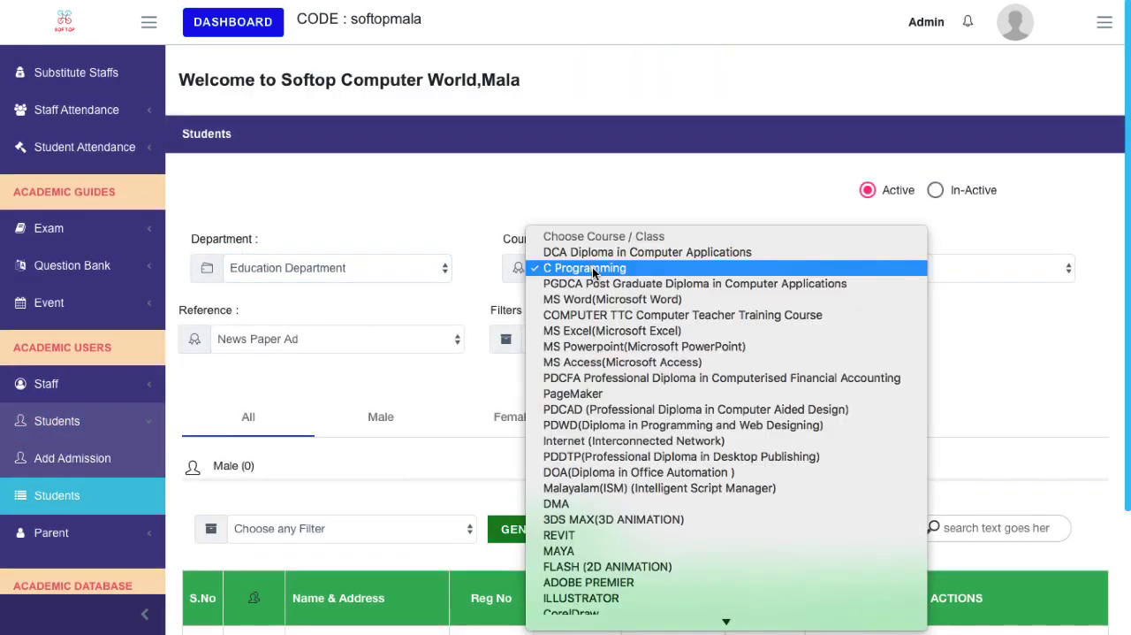
click(586, 267)
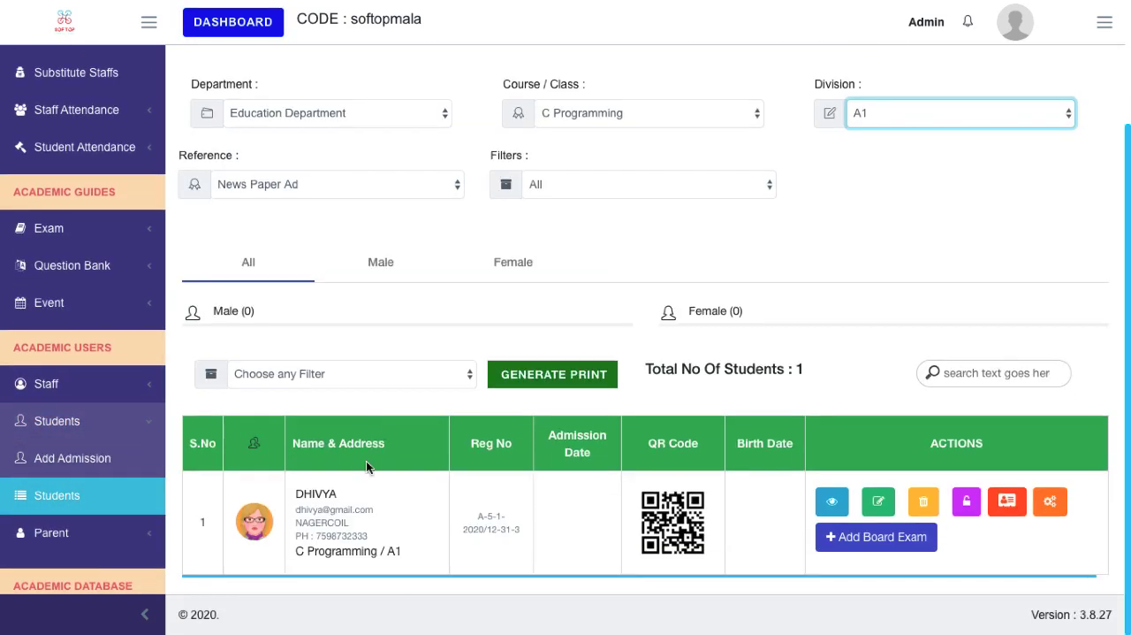